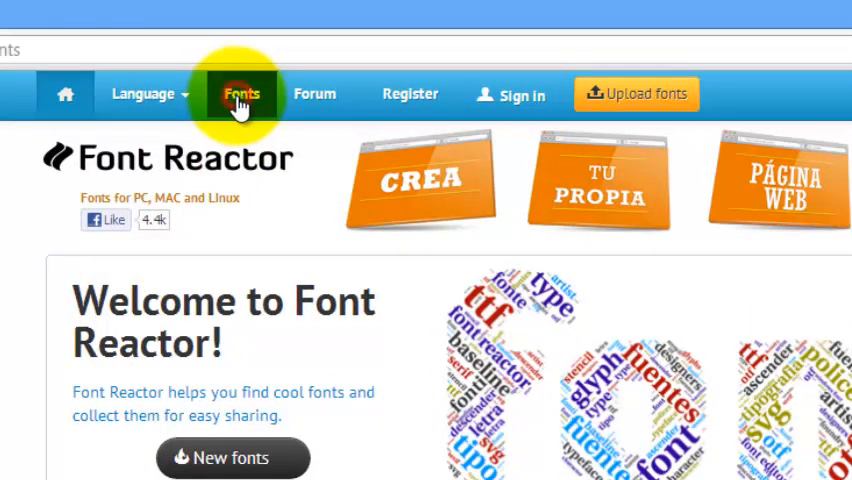
Open Font Reactor's Fonts catalogue to reach the Music category listing
left_click(240, 94)
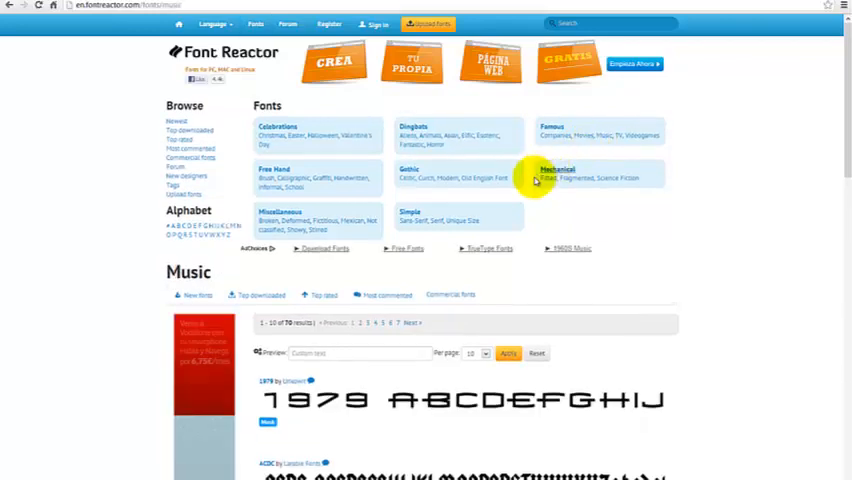
Scroll the Music fonts list down to the Alanis Morissette font download
scroll("down", 3)
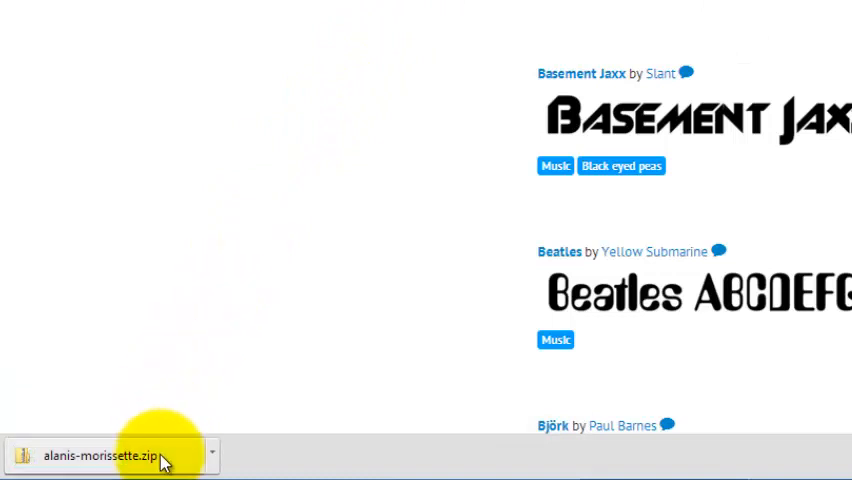
Open alanis-morissette.zip from the download bar to reveal Harting.ttf
left_click(100, 454)
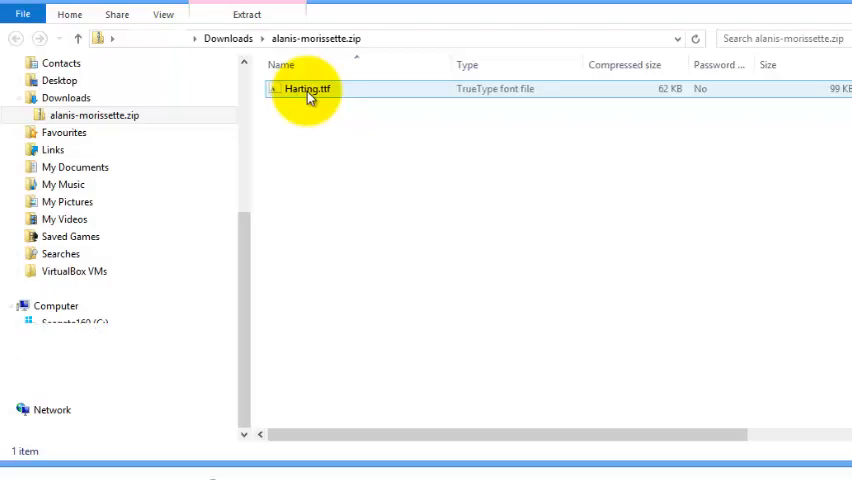
Preview Harting.ttf in Font Viewer and install Harting Plain
double_click(307, 88)
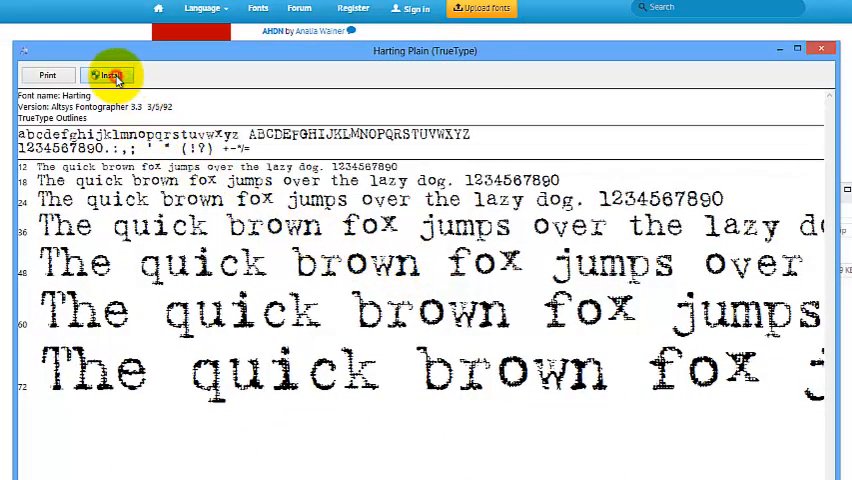
left_click(110, 75)
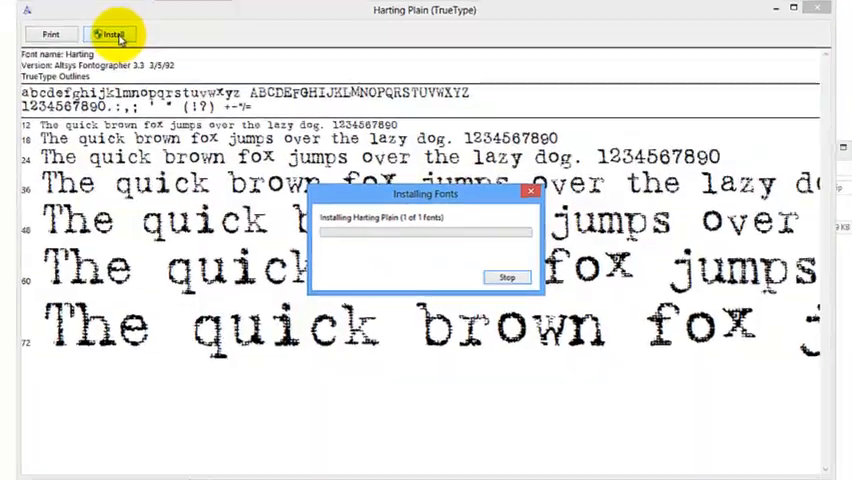